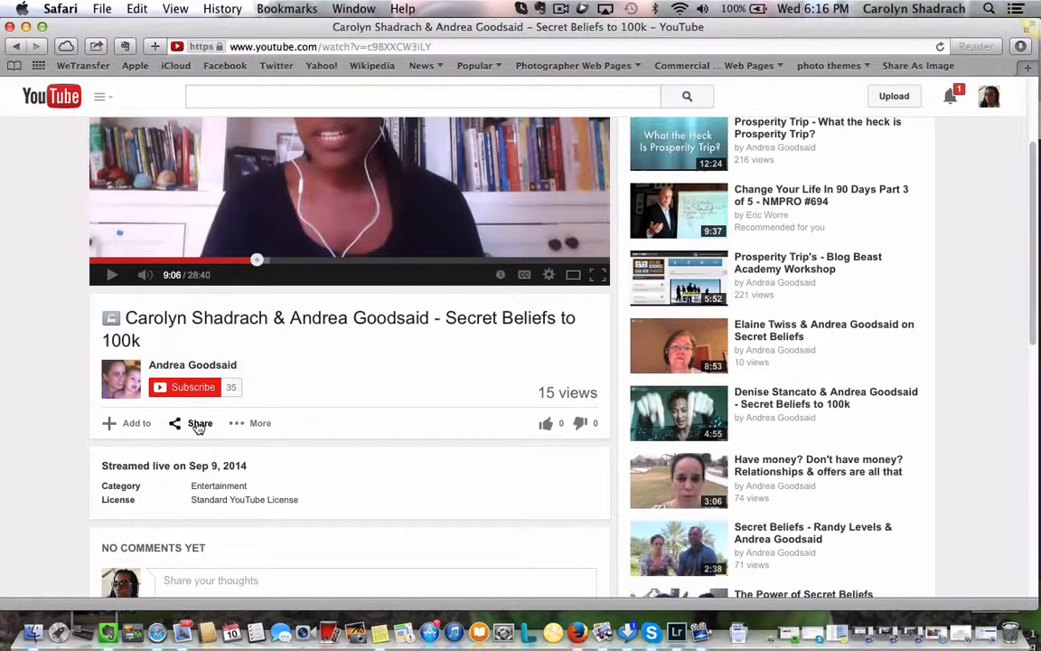
Show the Share panel's embed code and options for the unlisted Secret Beliefs video
click(200, 423)
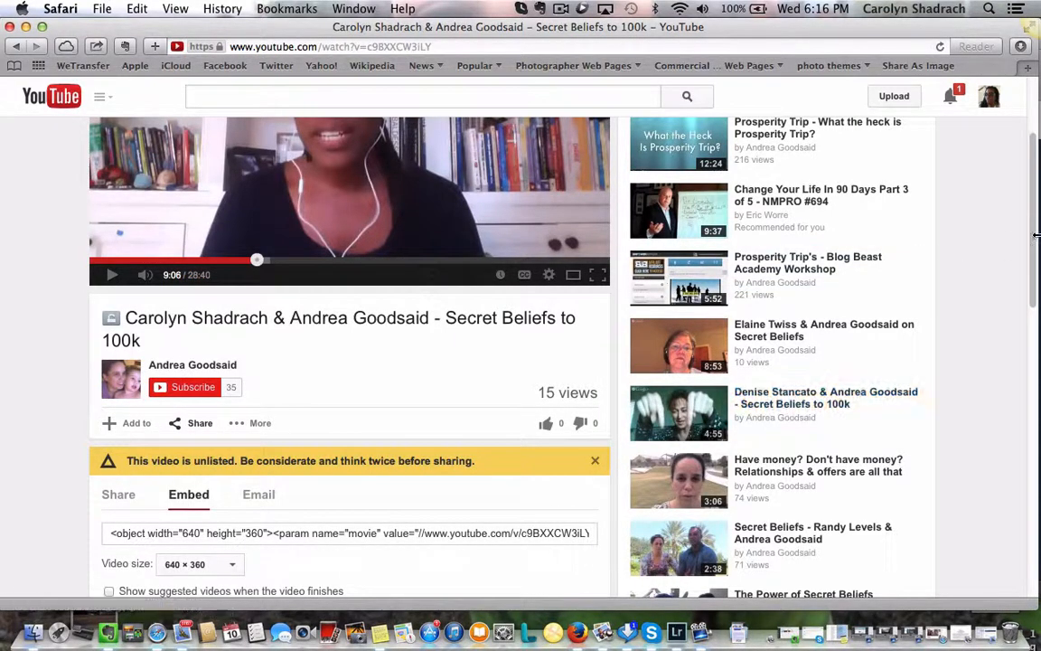
scroll(down, 3)
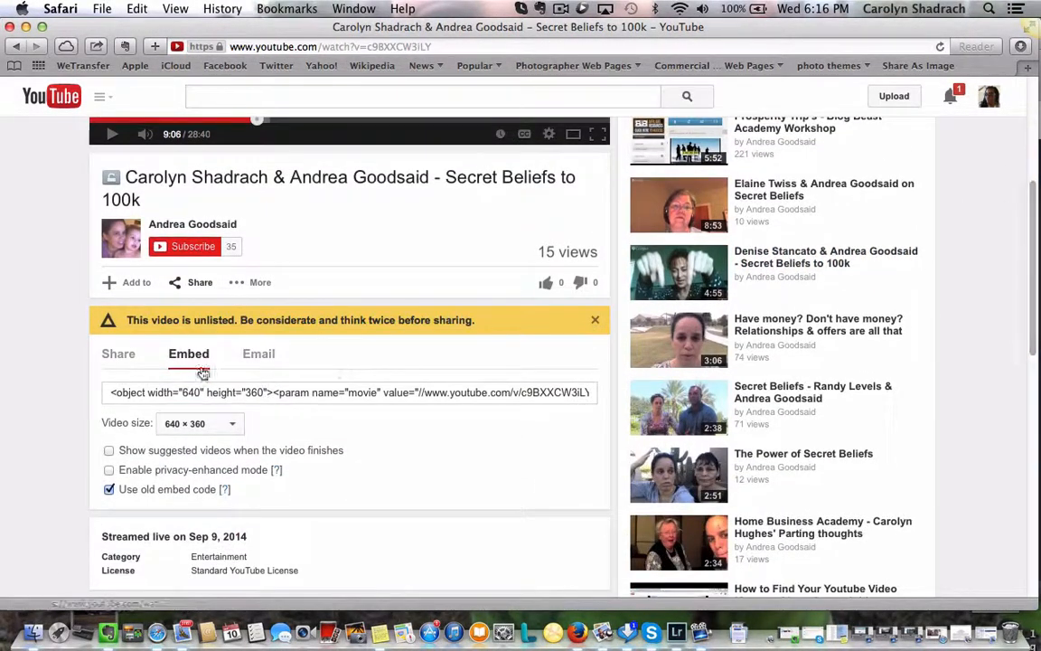
mouse_move(163, 436)
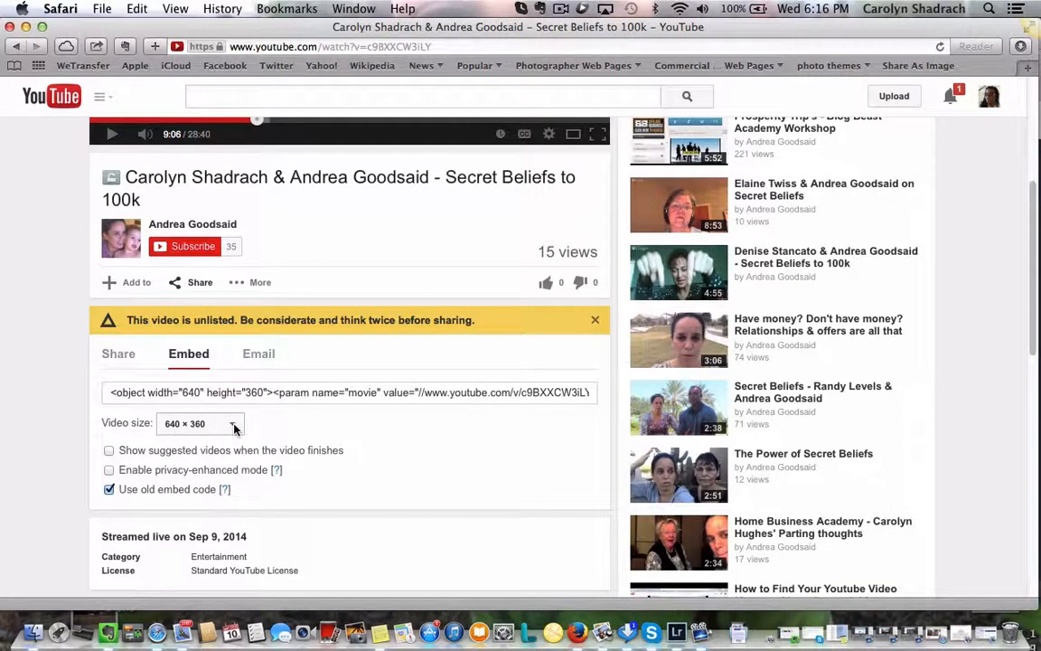
click(199, 423)
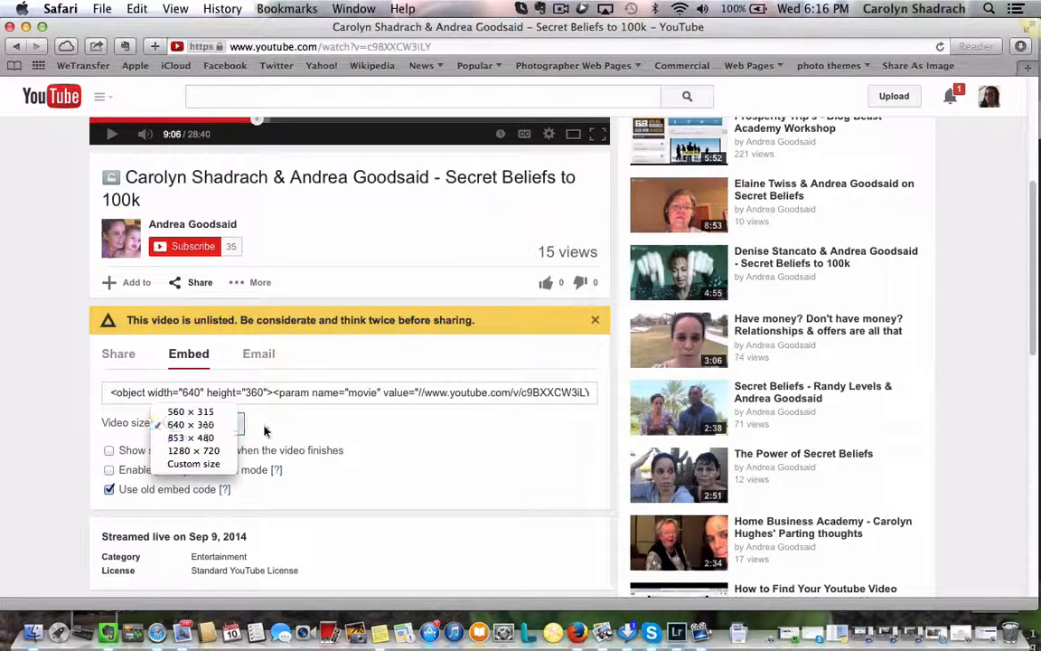
click(191, 424)
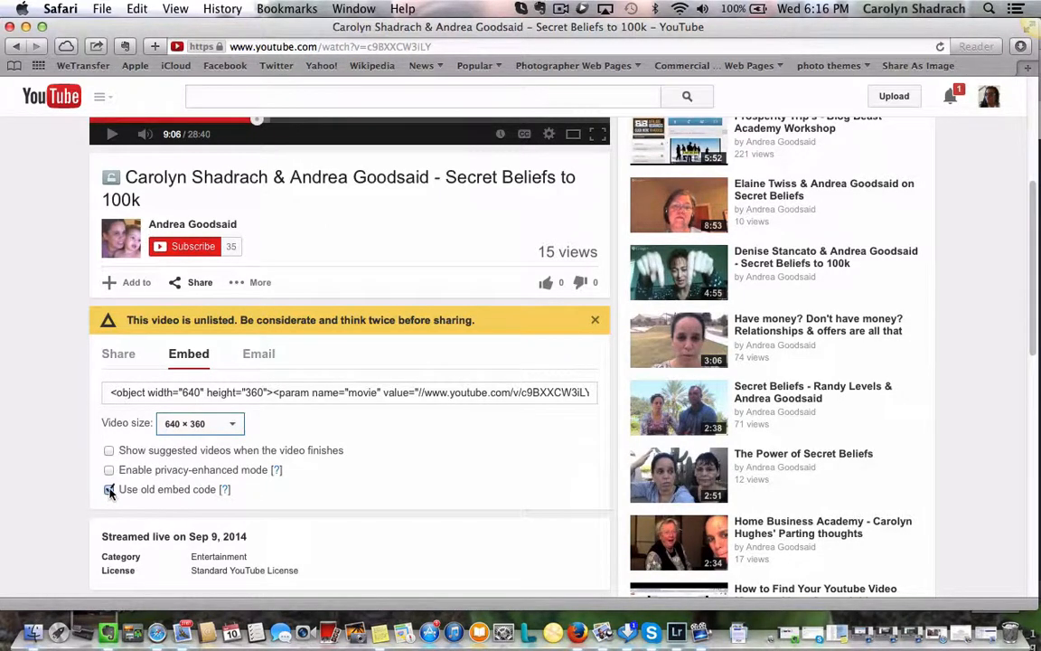
click(108, 489)
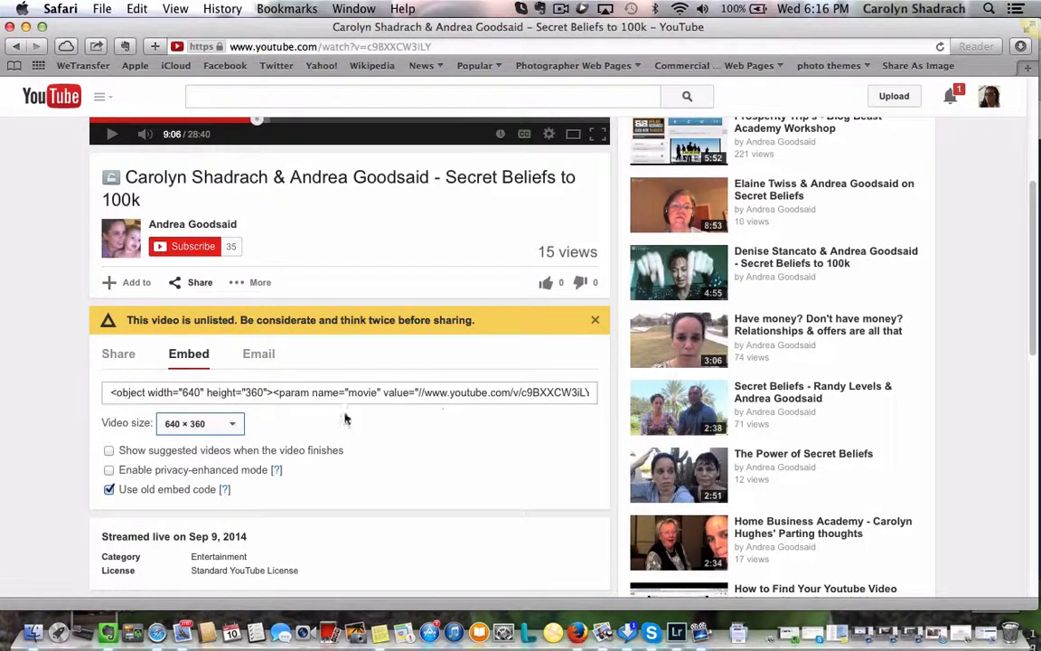
mouse_move(172, 391)
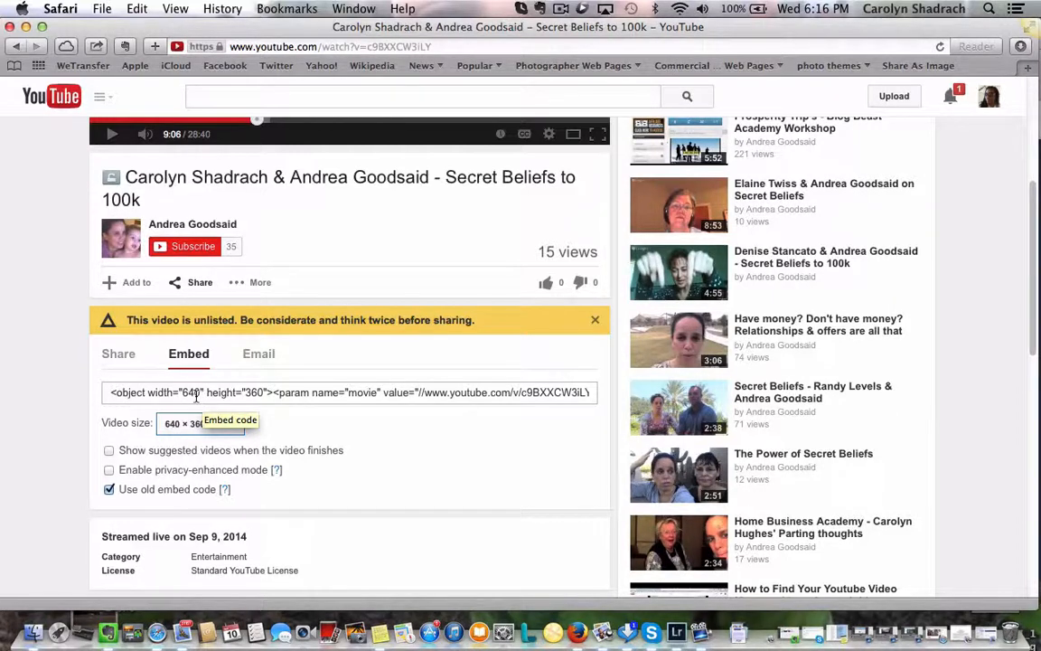
click(350, 393)
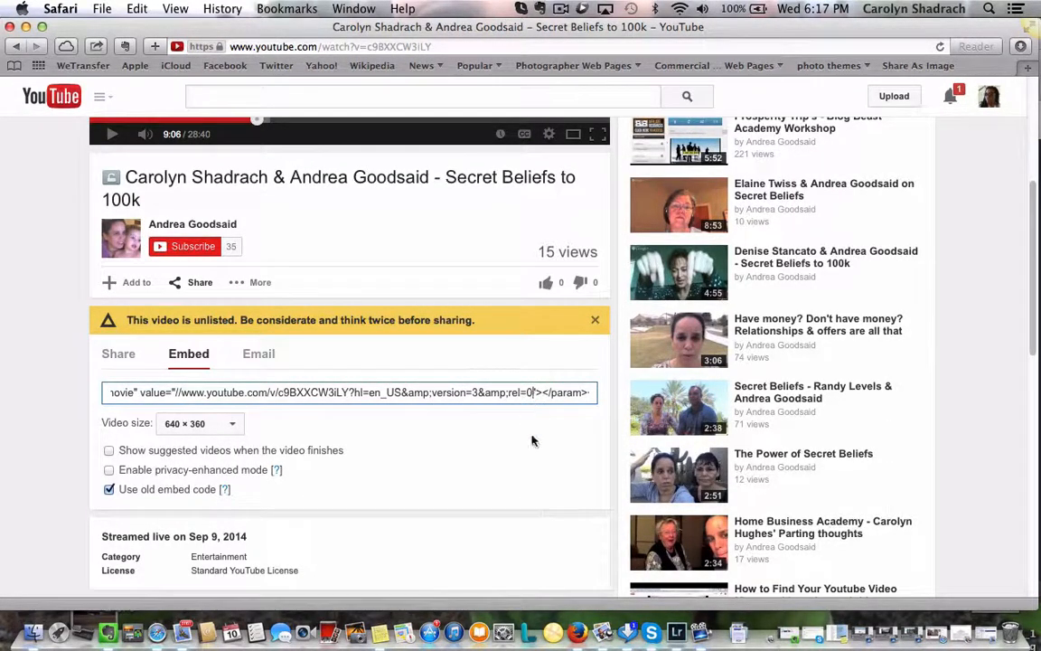
mouse_move(530, 507)
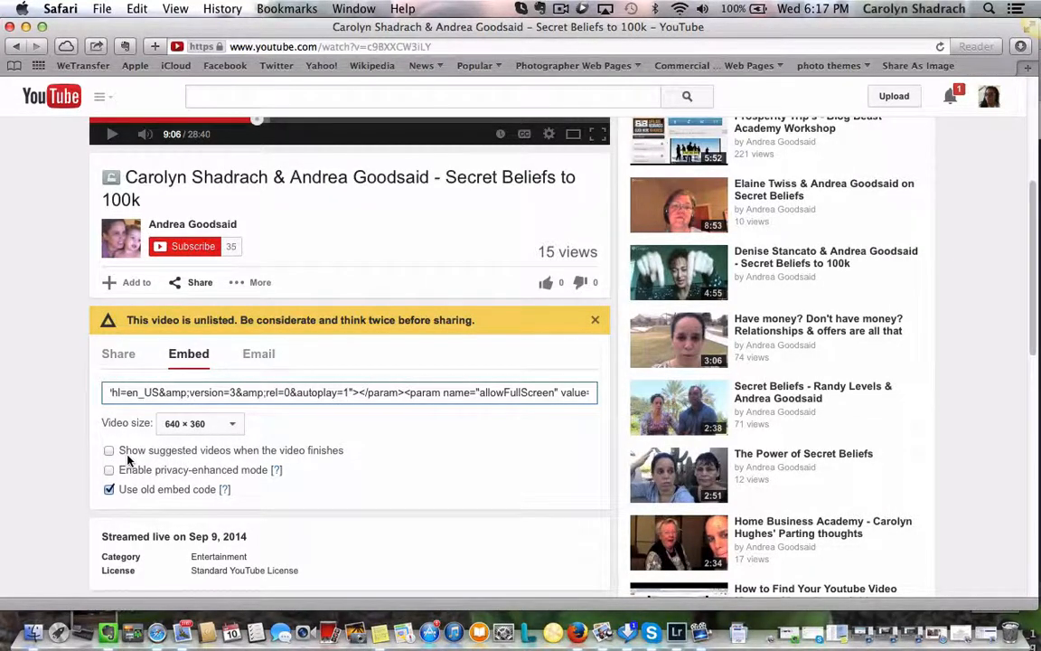
mouse_move(270, 470)
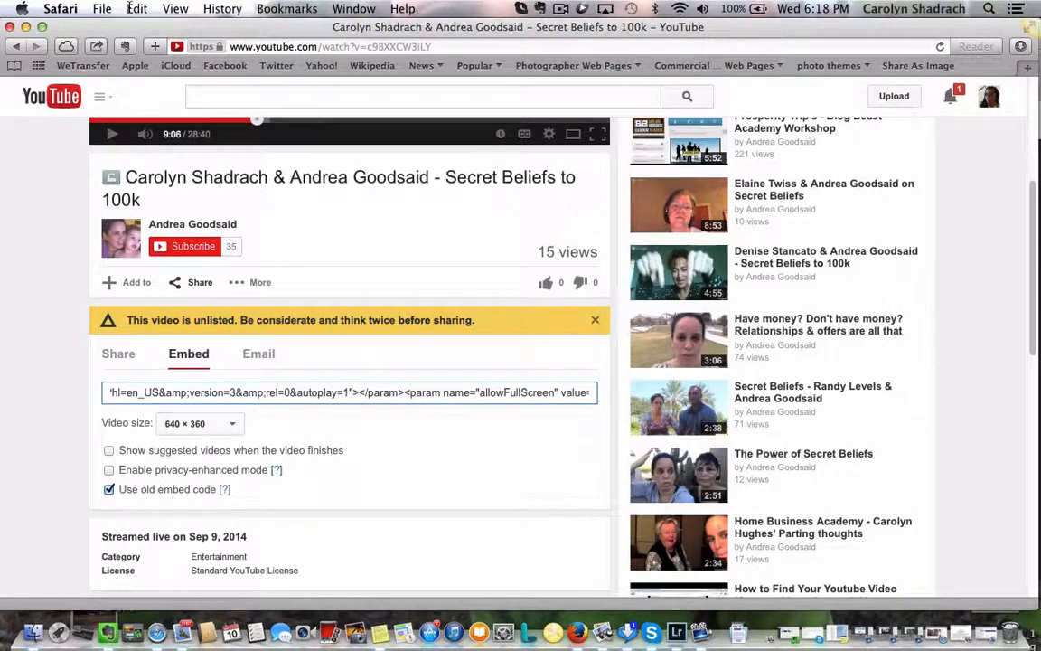
Select the whole embed code (URL ending rel=0&autoplay=1) ready to copy
click(136, 8)
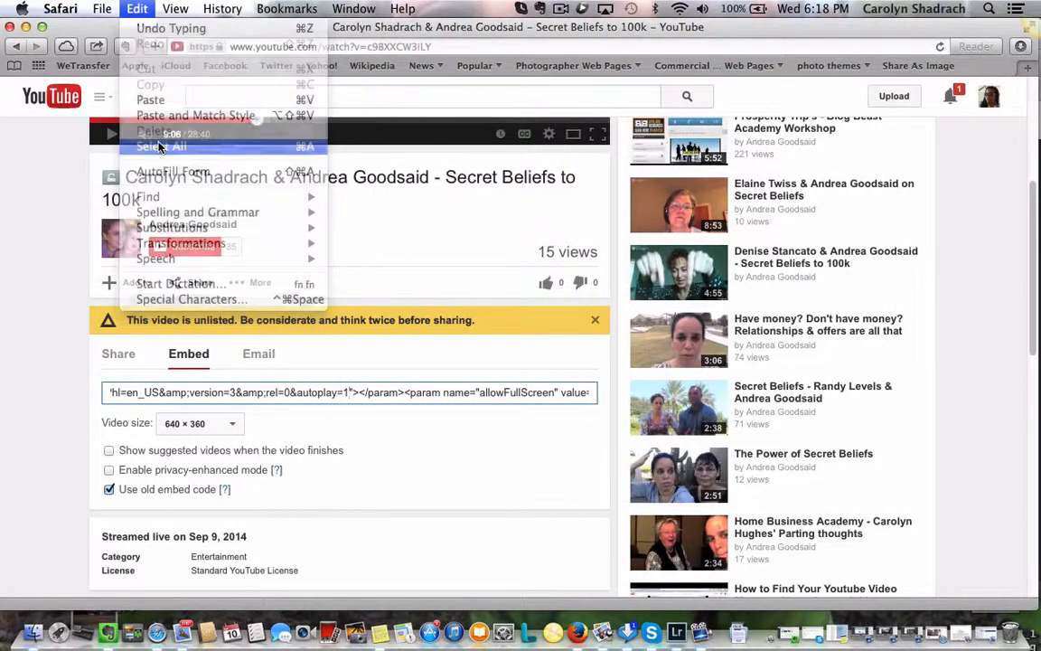